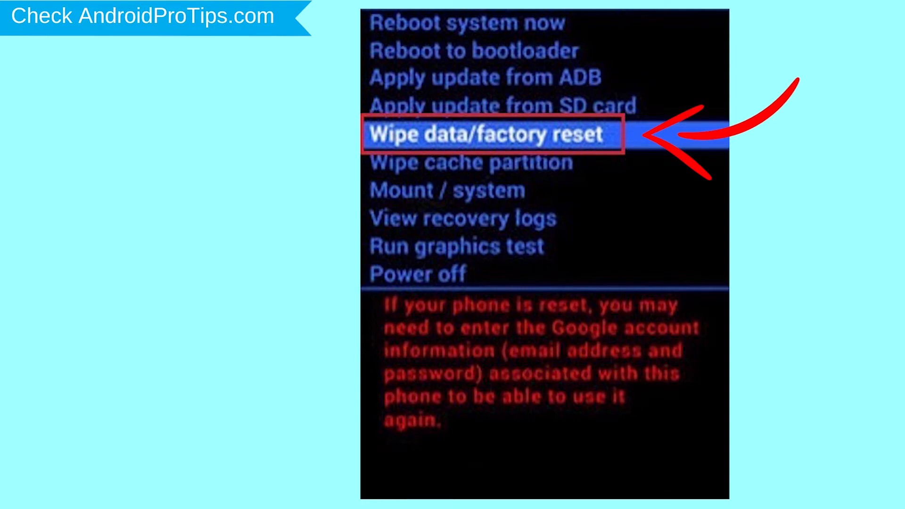
Open the 'Find My Device - Google' search result to reach its sign-in page
left_click(491, 134)
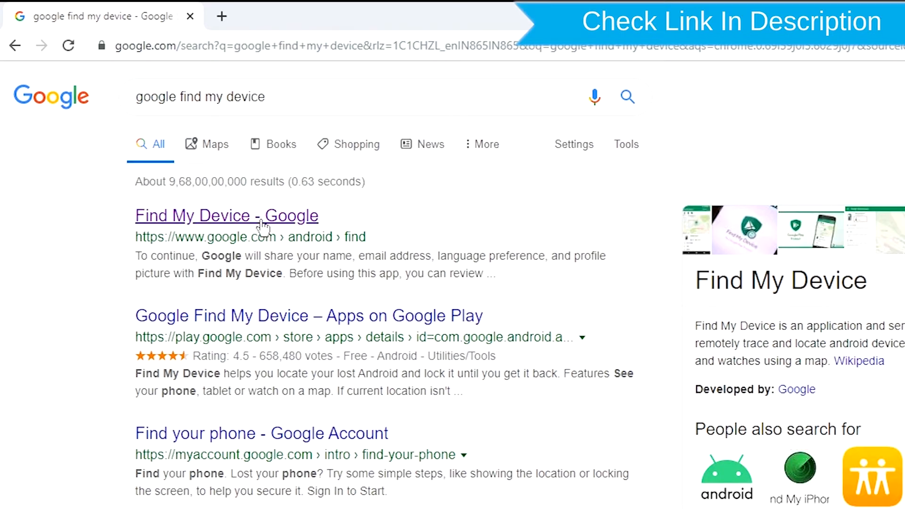
left_click(226, 216)
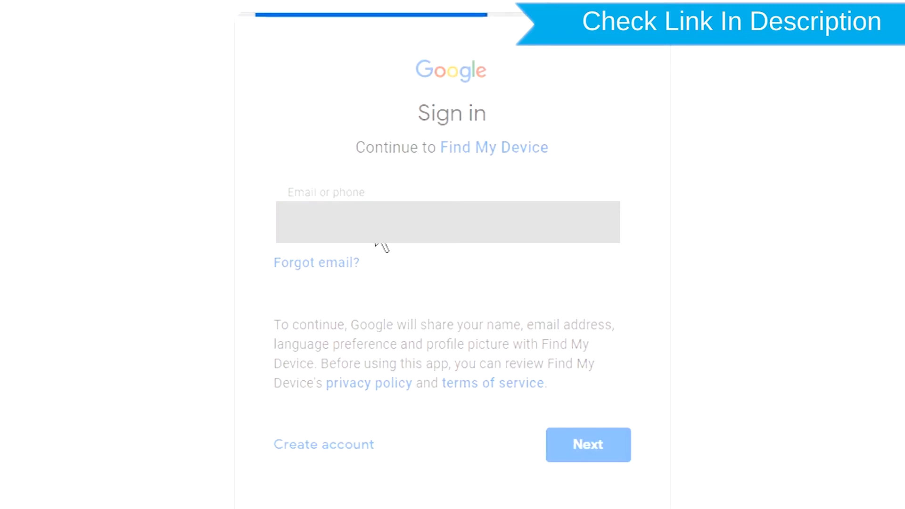
Sign in with the account email and password to view the phone's status
left_click(588, 445)
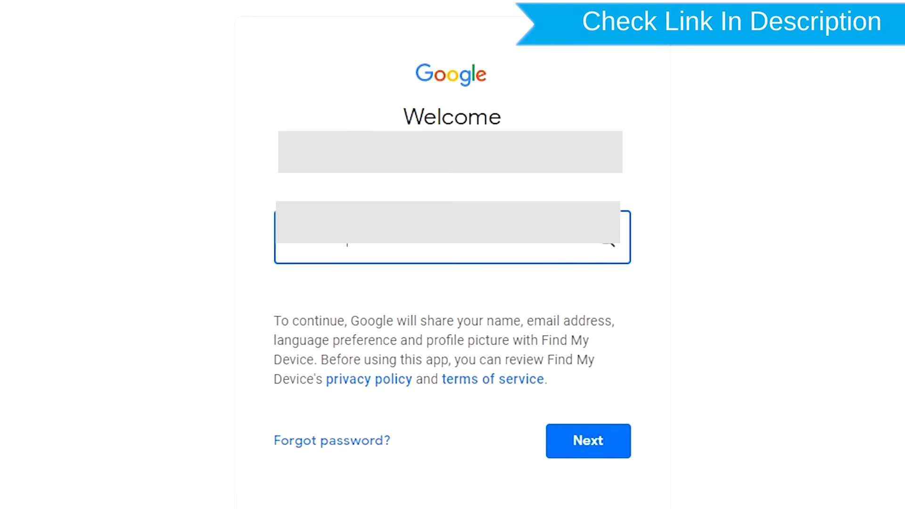
left_click(588, 440)
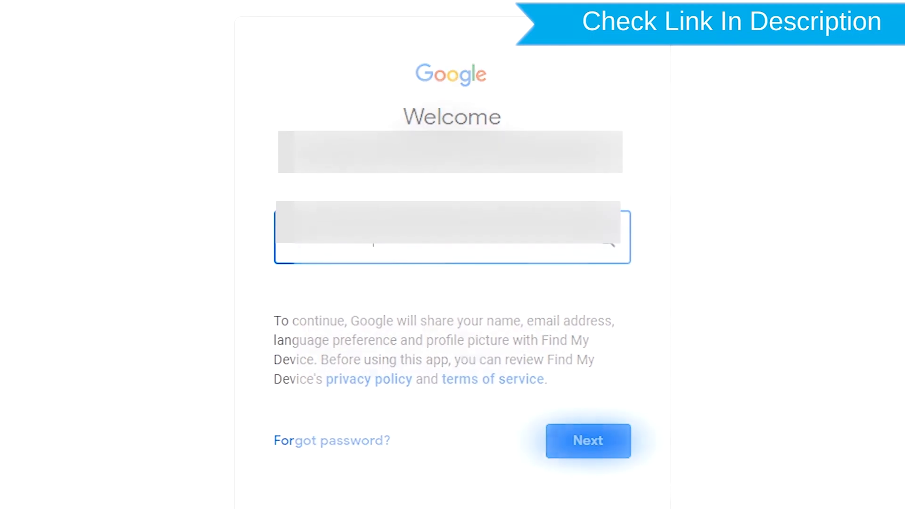
left_click(588, 440)
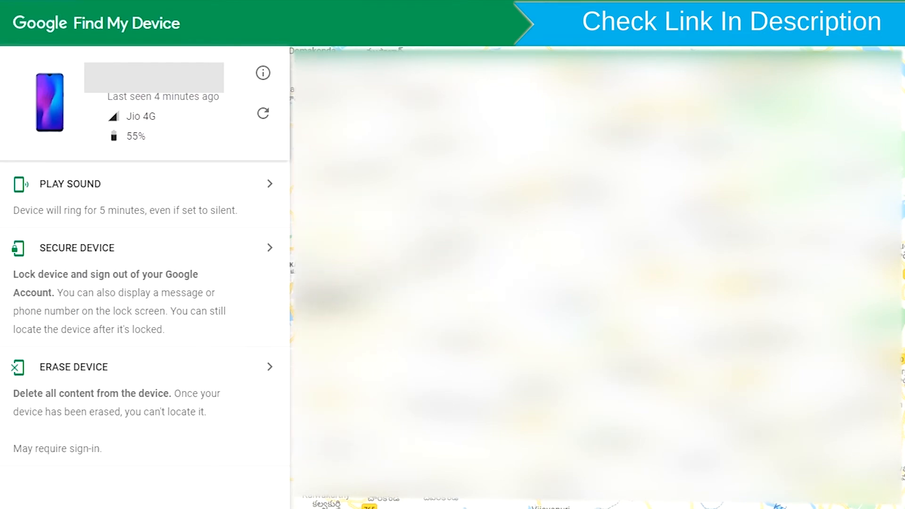
mouse_move(124, 378)
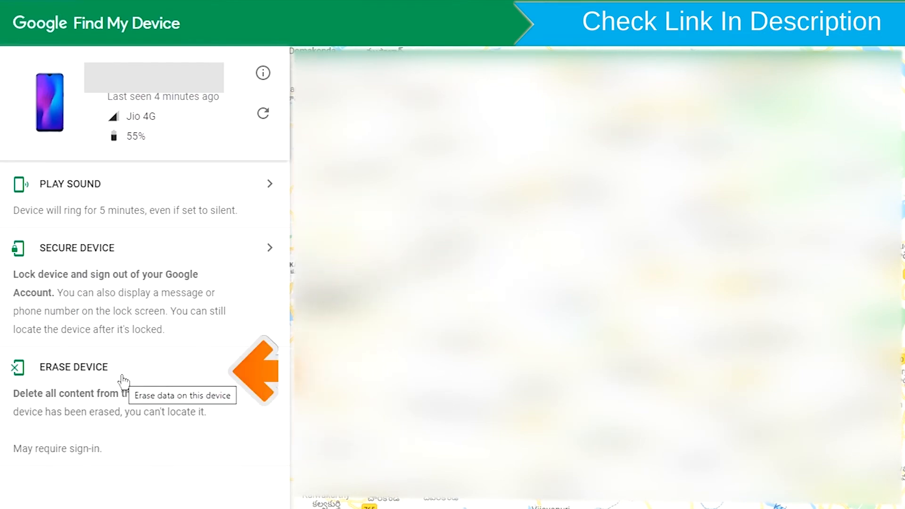
Choose ERASE DEVICE in the side panel and confirm with the green ERASE DEVICE button
left_click(74, 366)
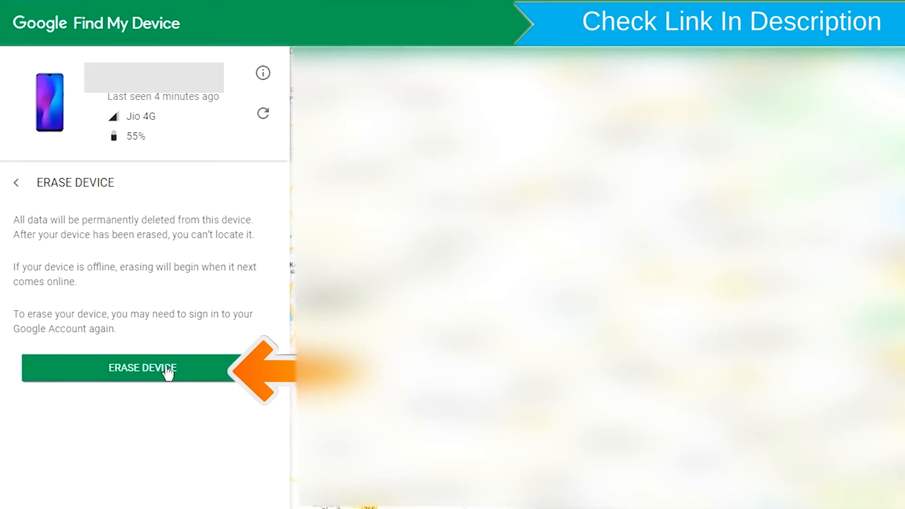
left_click(143, 368)
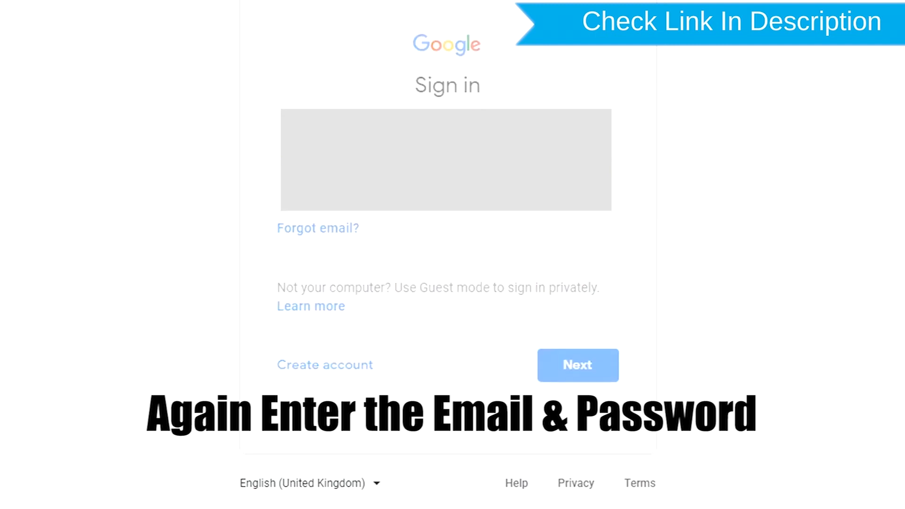
Re-verify the account and confirm Erase in the 'Permanently erase' dialog
left_click(577, 364)
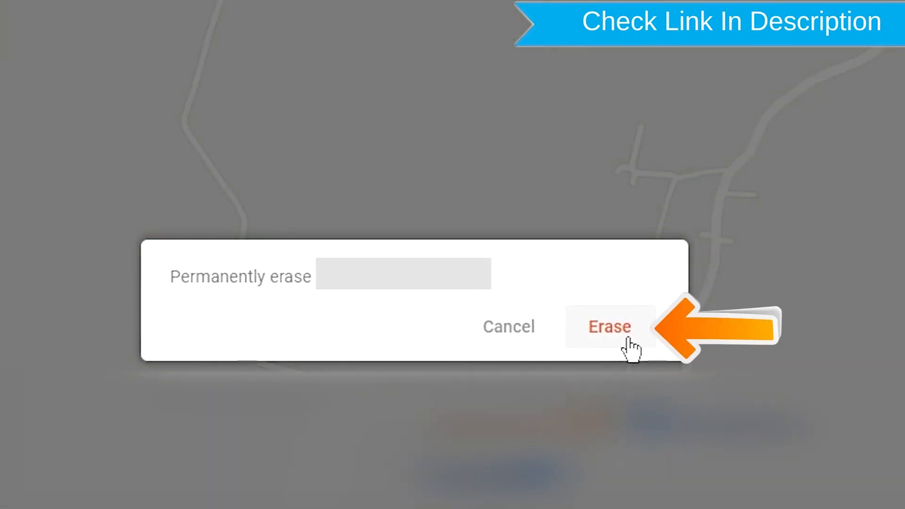
left_click(608, 326)
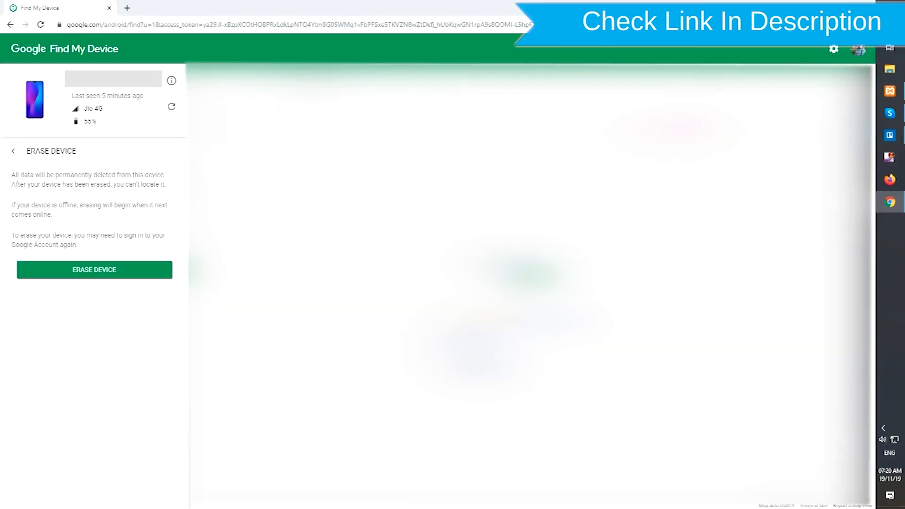
left_click(93, 270)
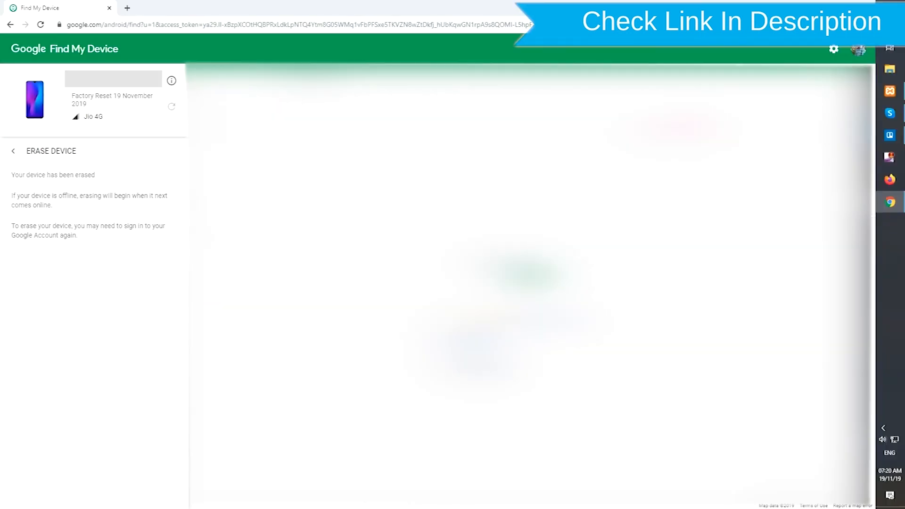